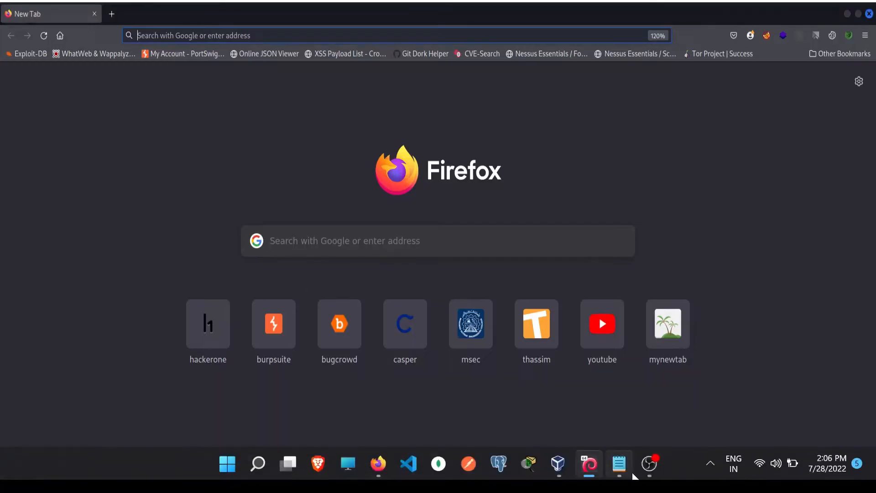
- Copy the mobilevikings.be internet offer URL from the Notepad vulnerability report
click(617, 464)
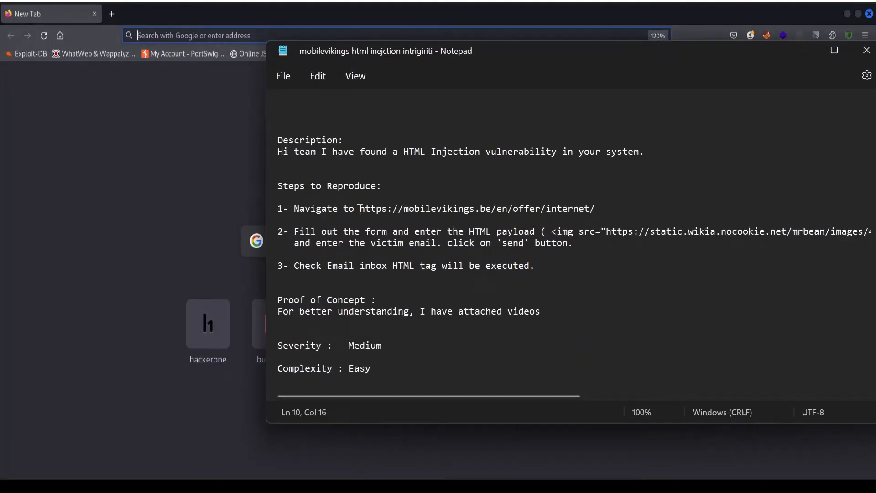
right_click(478, 208)
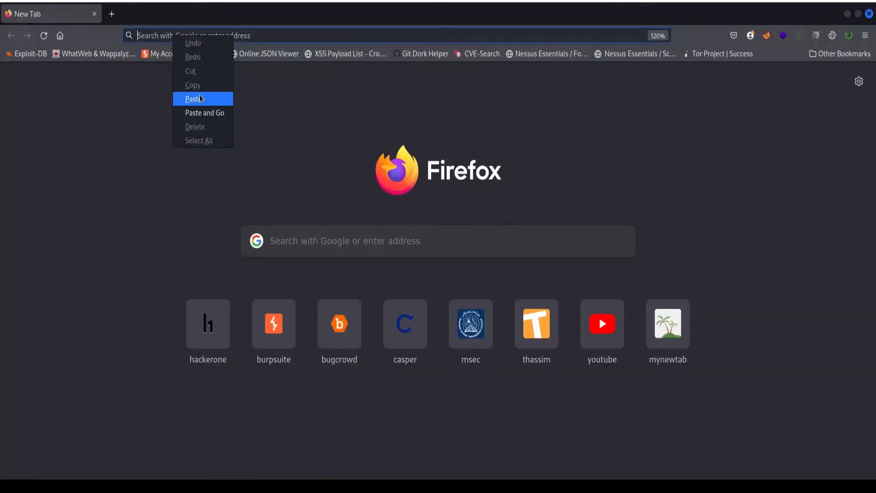
- Load the internet offer page, accept cookies, and autofill the saved victim email in 'Leave your email'
click(192, 98)
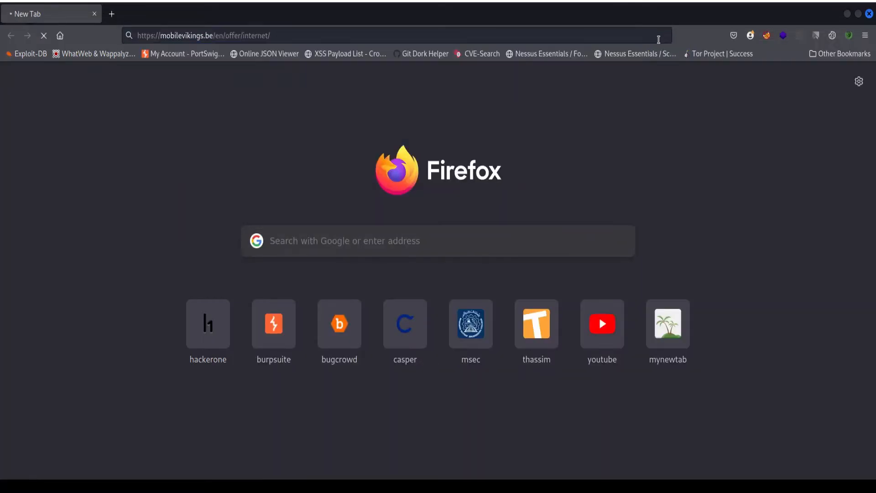
mouse_move(306, 119)
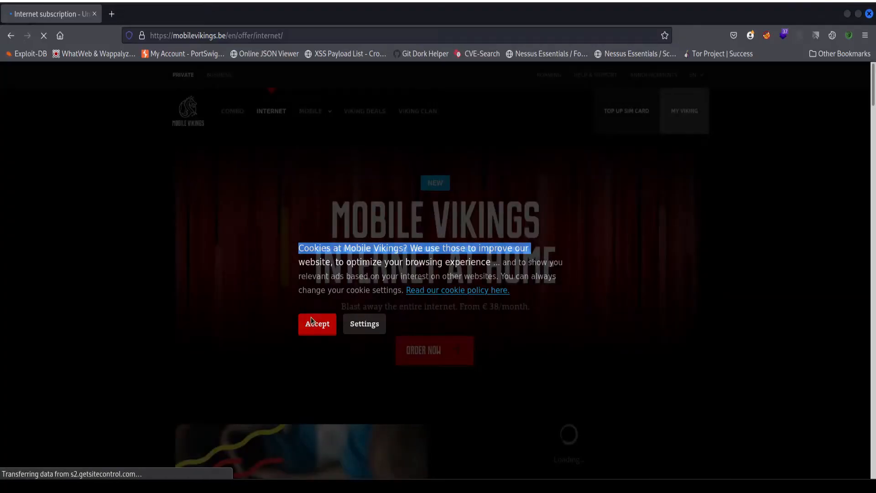
click(317, 323)
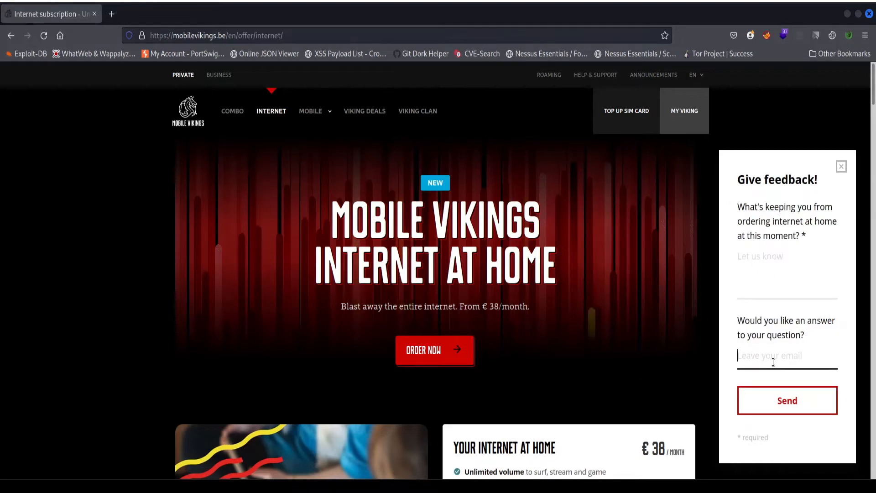
text(buh)
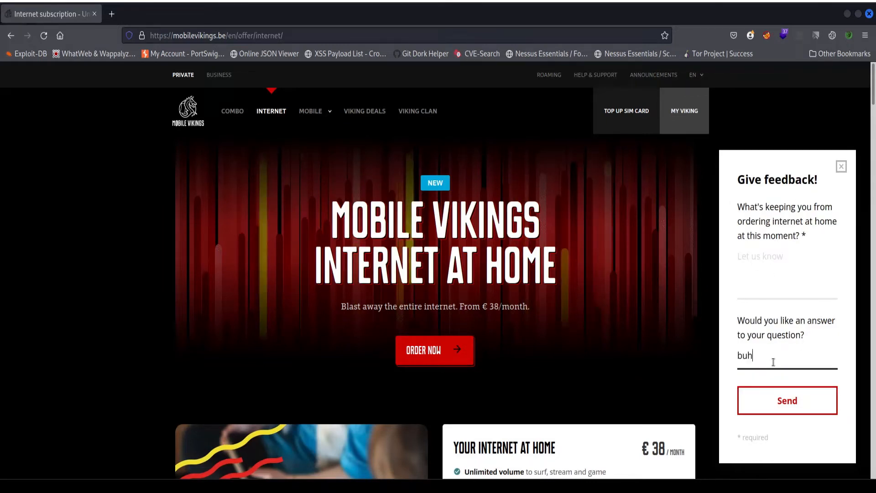
key(Backspace)
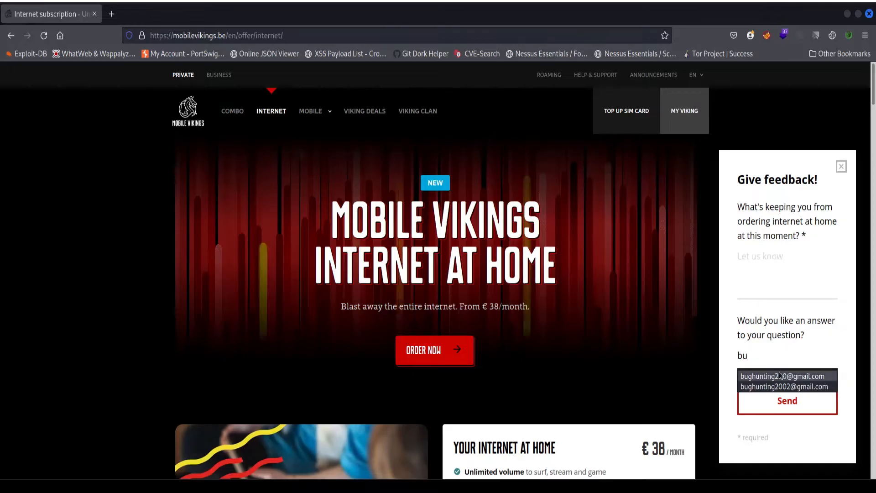
click(782, 375)
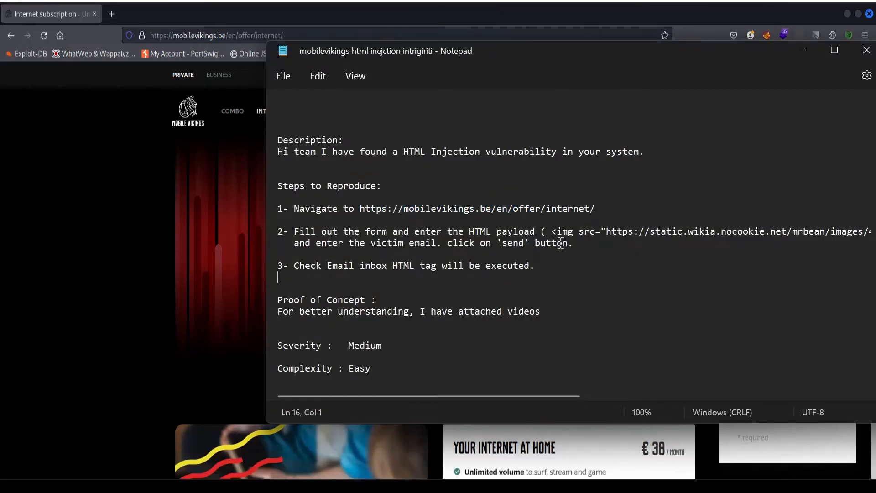
- Select and copy the full <img> tag payload line from the Notepad report
drag(551, 231, 823, 231)
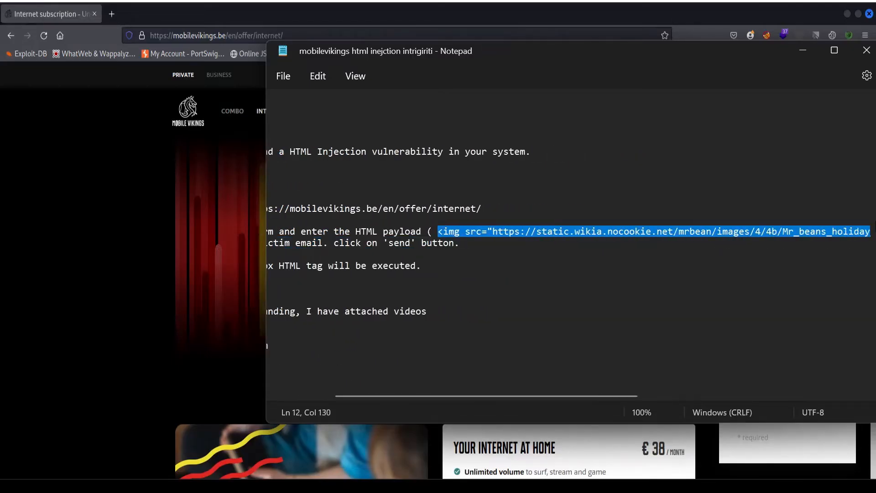
click(833, 49)
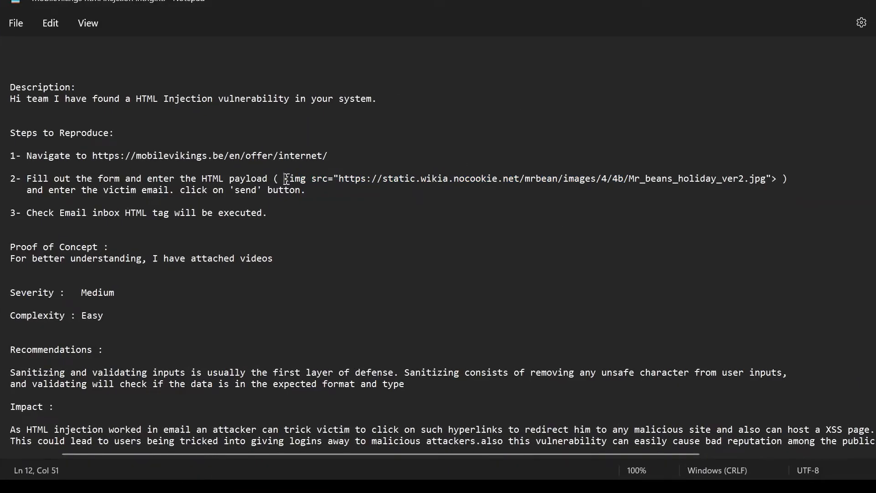
drag(285, 178, 776, 178)
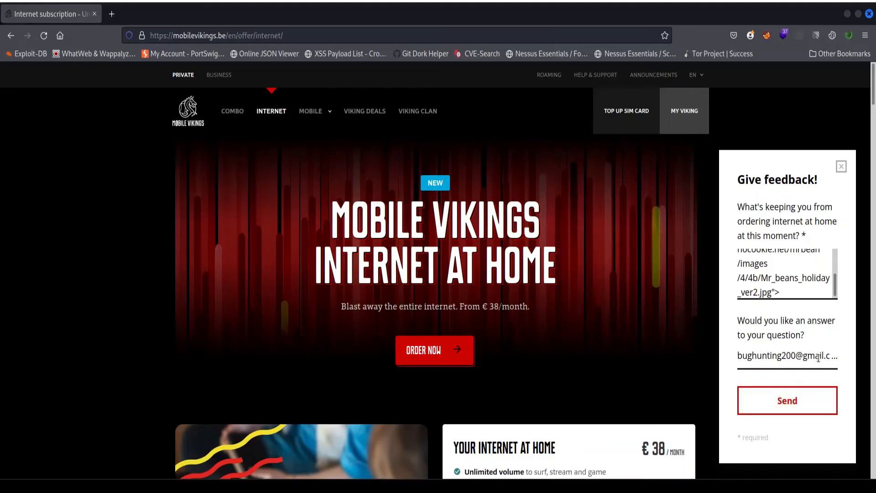
- Send the feedback carrying the payload and check the Gmail inbox for the injected Mobile Vikings email
click(786, 400)
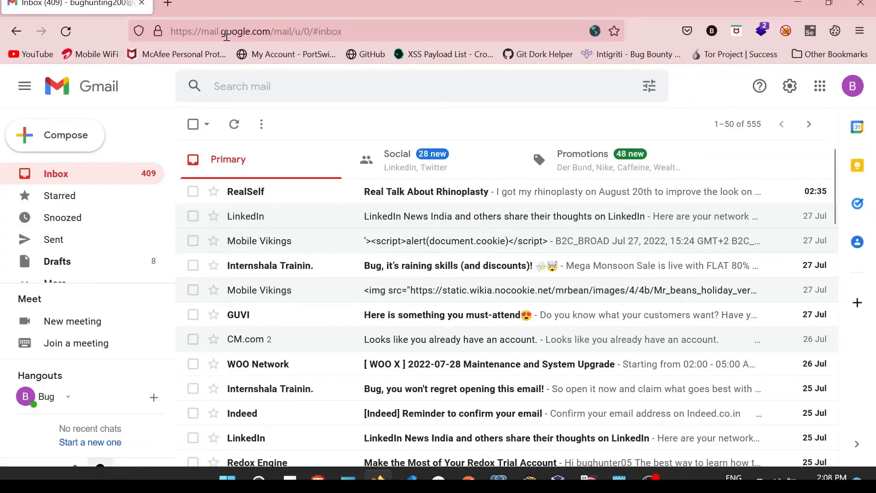
click(853, 86)
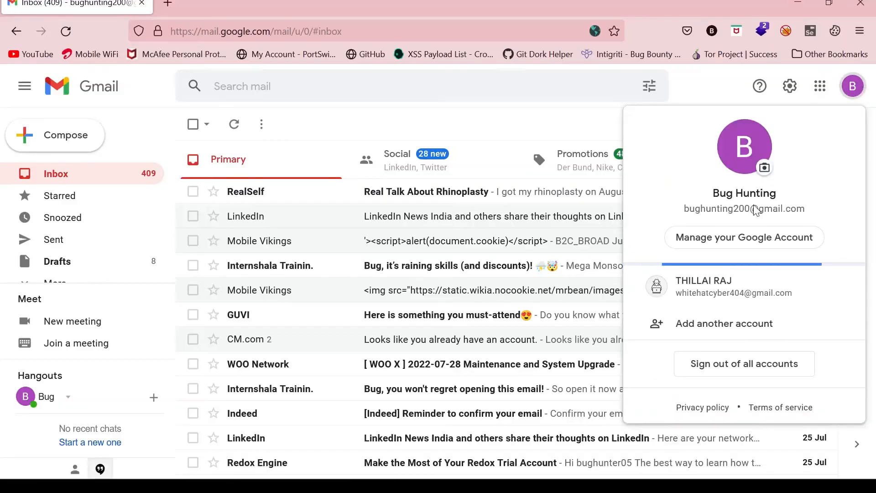